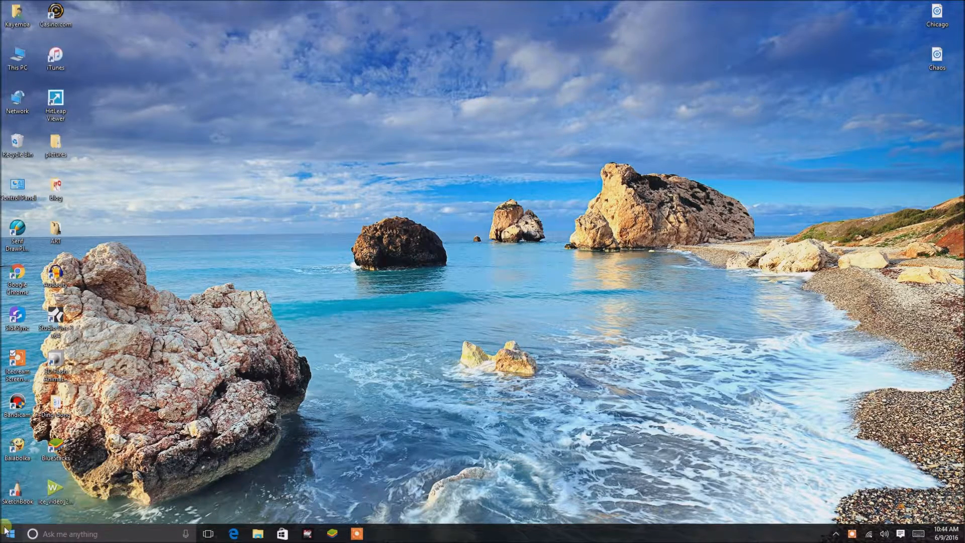
Step: Reach the Update & Security page of Windows Settings from the Start menu
left_click(7, 533)
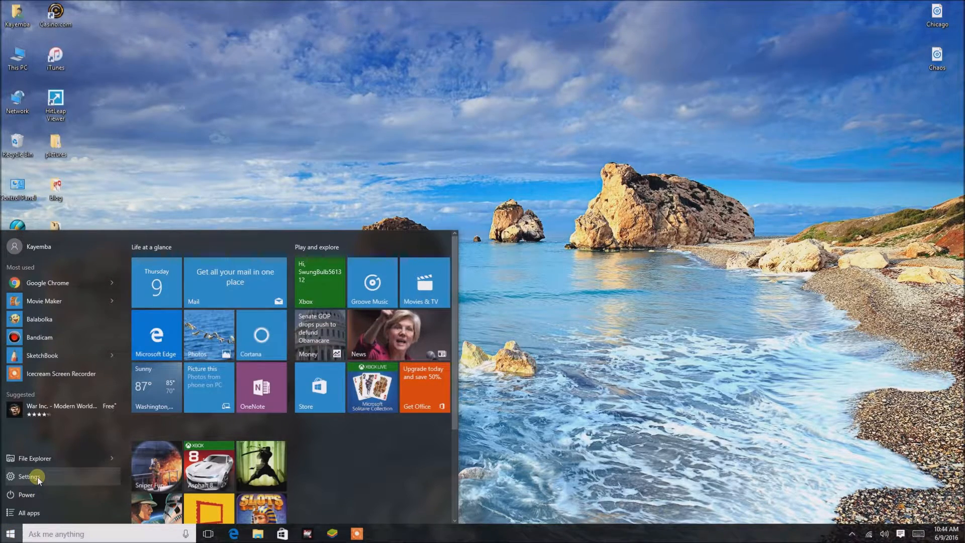
left_click(29, 477)
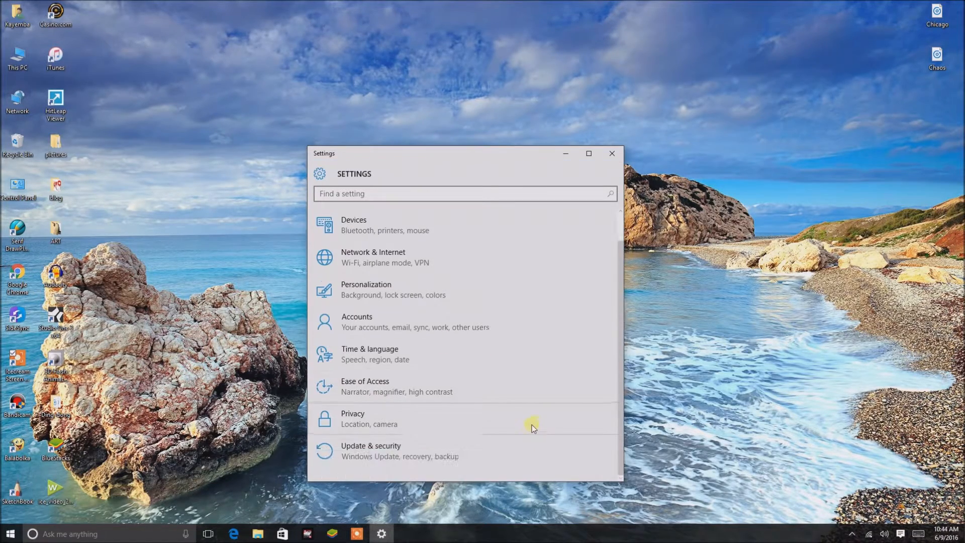
left_click(371, 451)
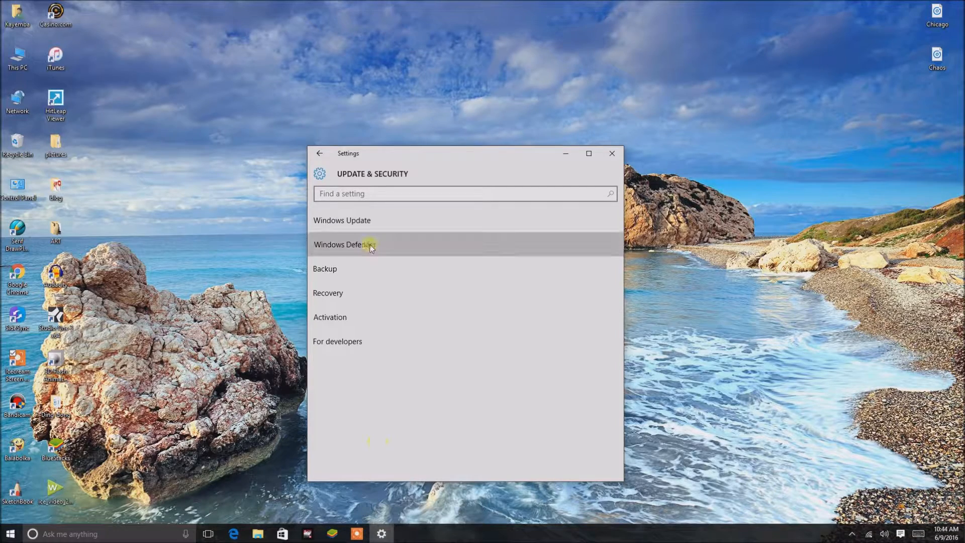
Step: Show the Windows Defender page with real-time, cloud-based and sample submission options visible
left_click(345, 244)
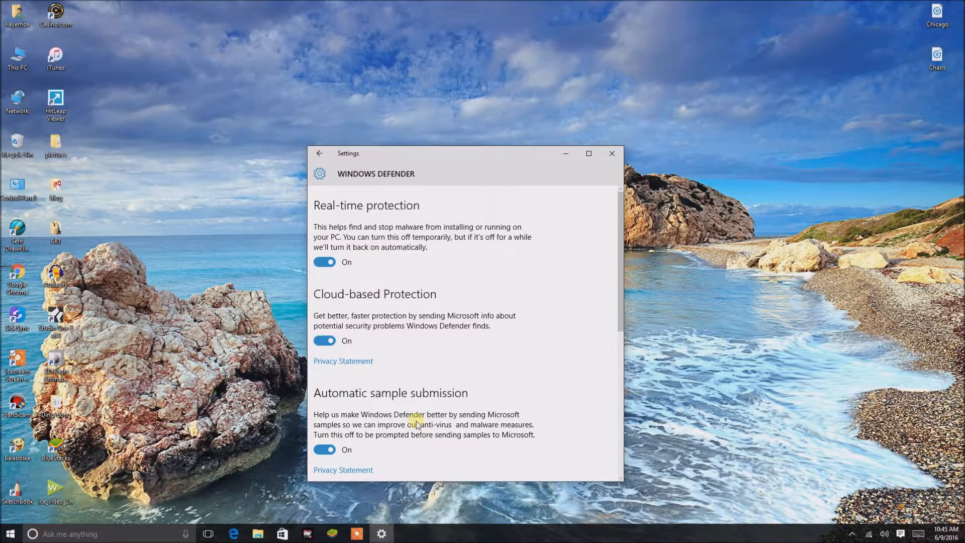
double_click(428, 425)
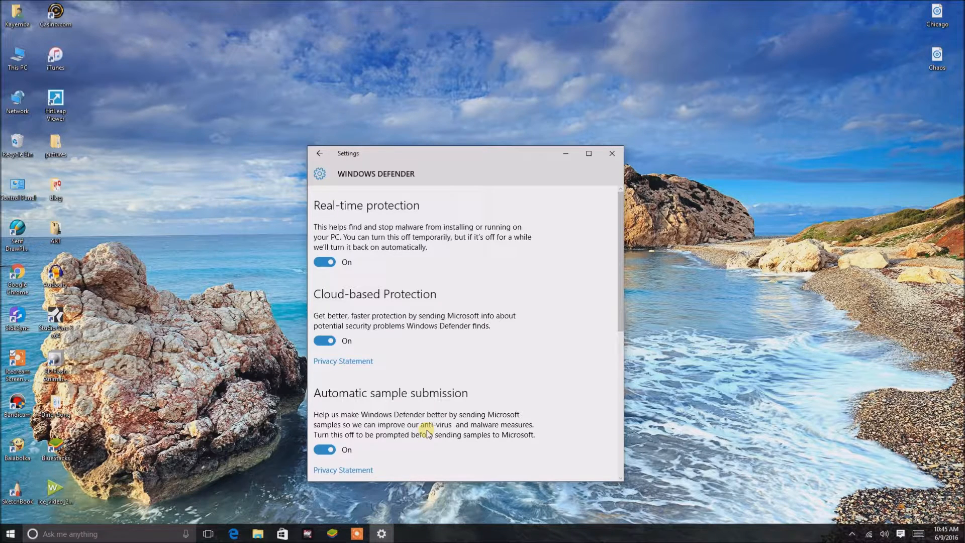
scroll("down", 3)
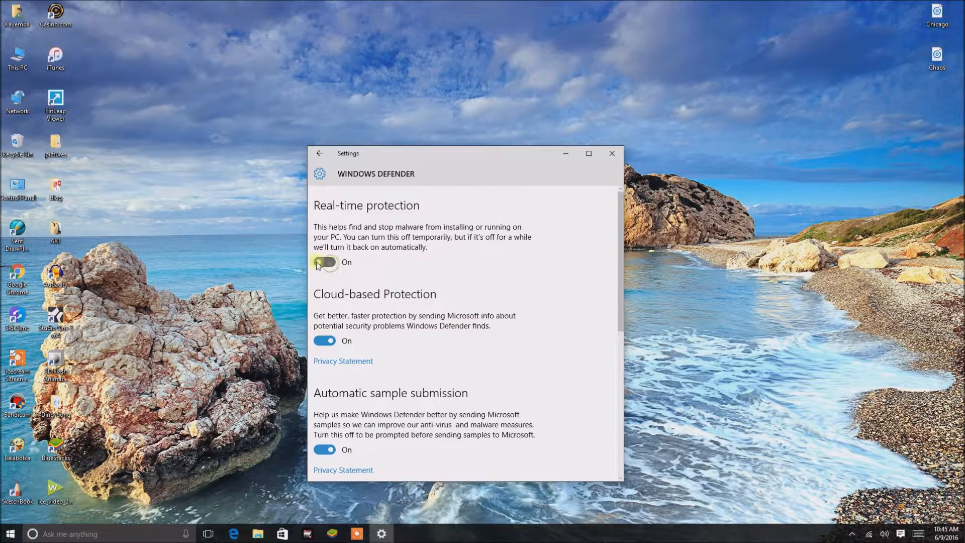
Step: Switch real-time protection, cloud-based protection and automatic sample submission Off, then close Settings
left_click(324, 263)
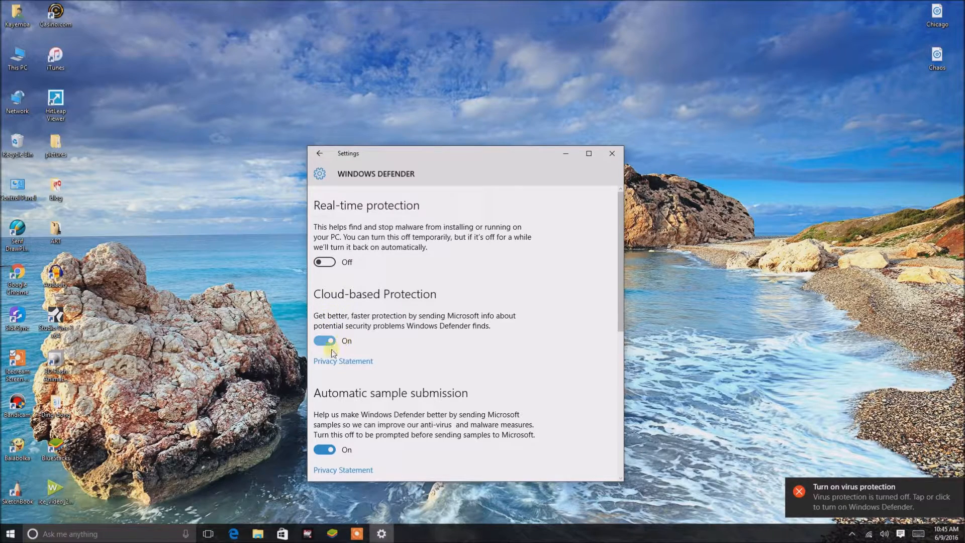
left_click(325, 341)
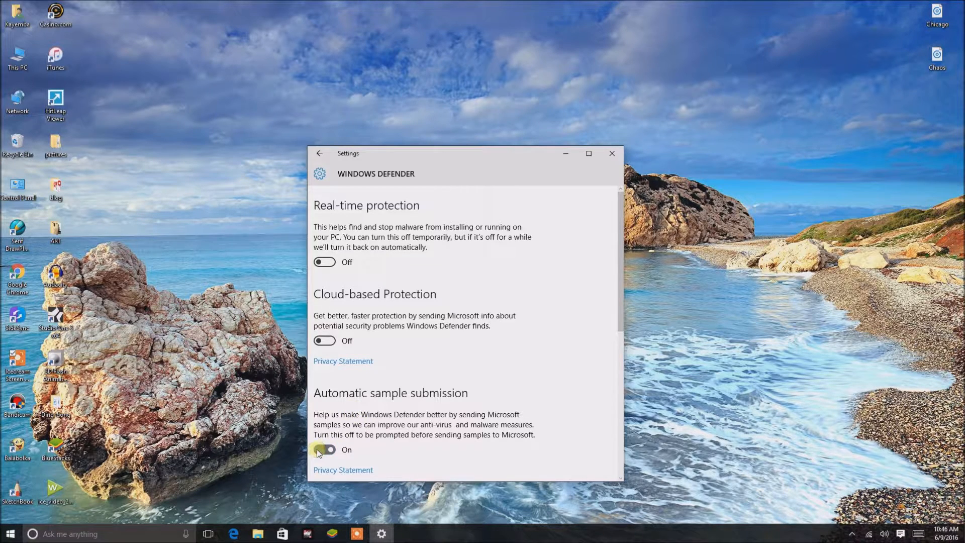
left_click(325, 449)
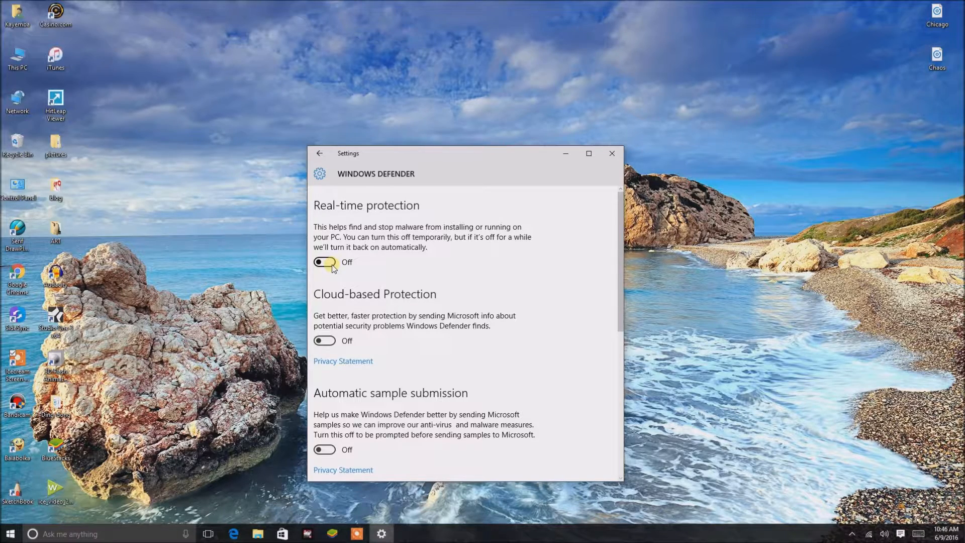
left_click(613, 152)
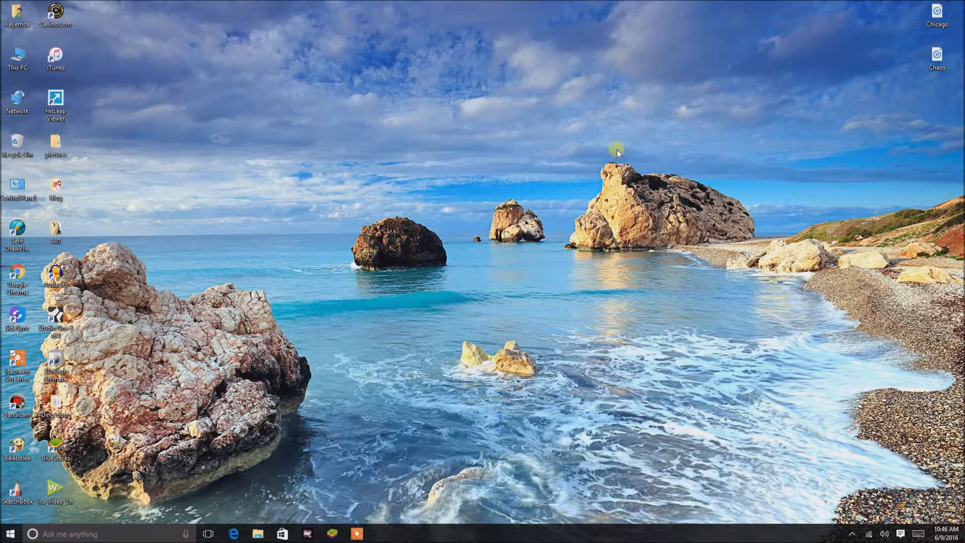
Step: Reopen Settings to the Windows Defender page, confirming all three protections still Off
left_click(9, 534)
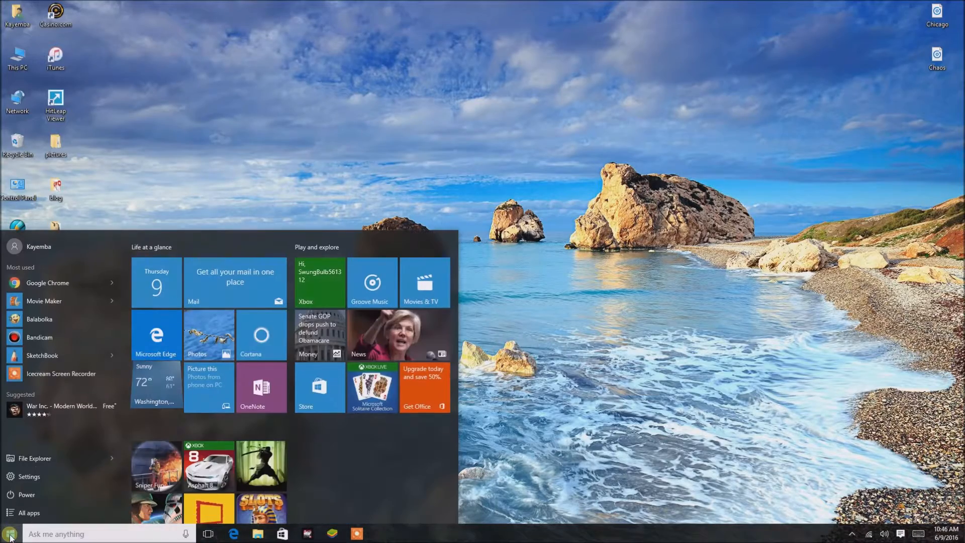
mouse_move(28, 480)
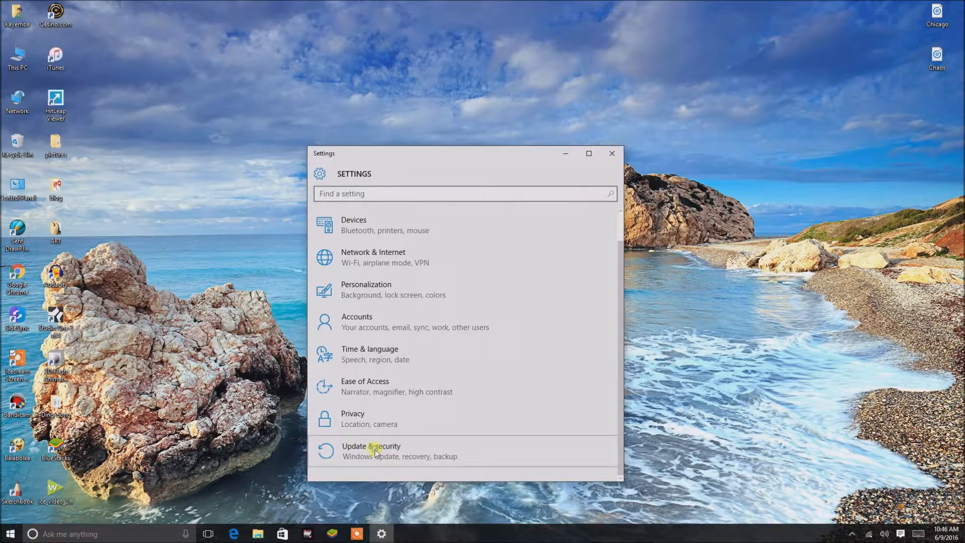
left_click(371, 451)
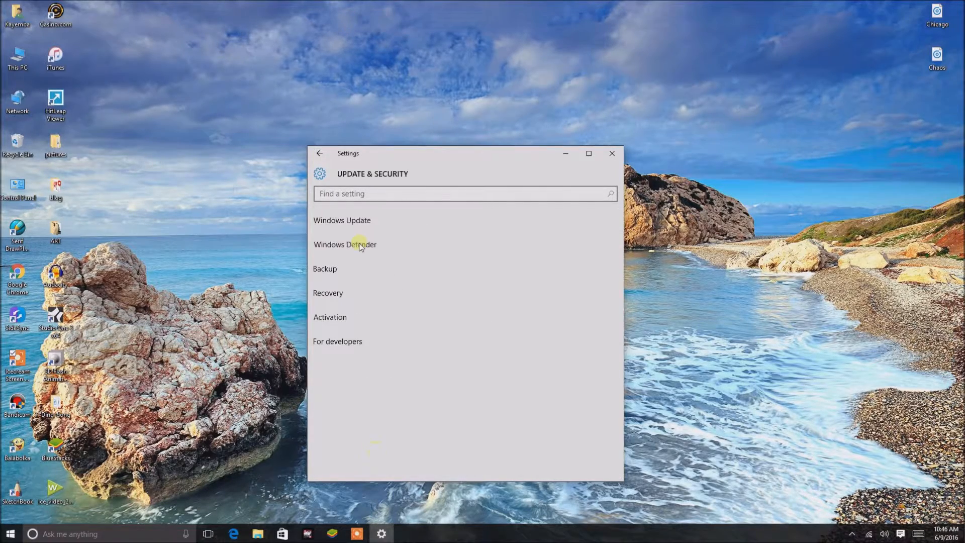
left_click(345, 244)
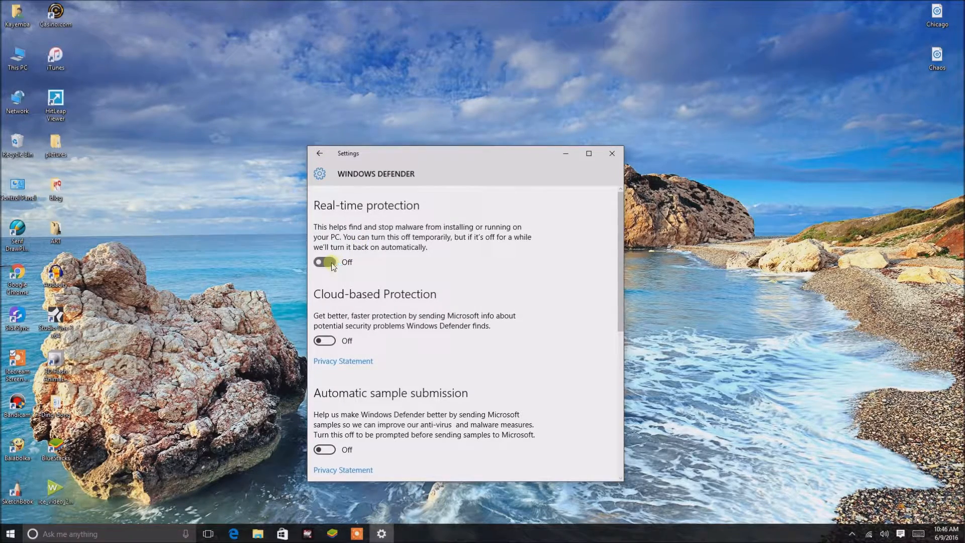
Step: Switch real-time protection, cloud-based protection and automatic sample submission back On
left_click(325, 262)
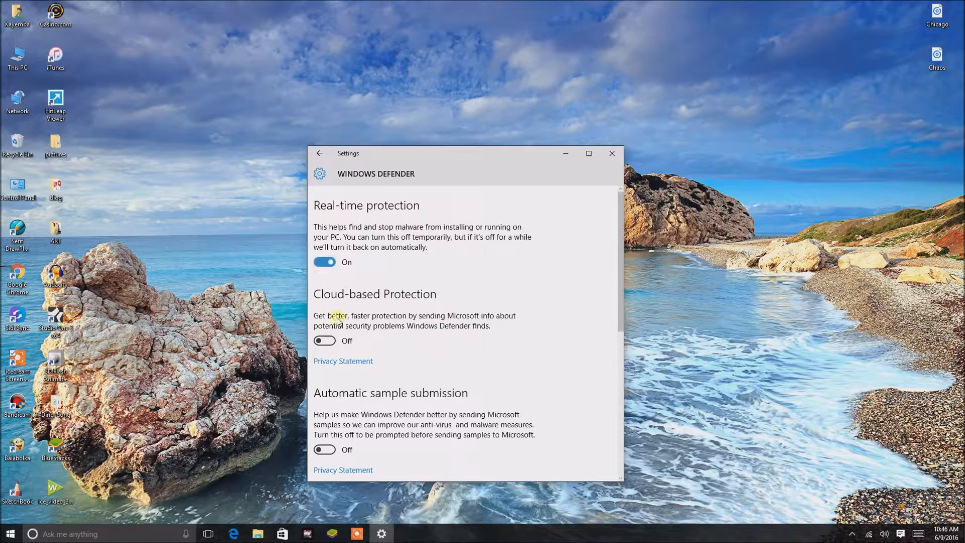
mouse_move(330, 438)
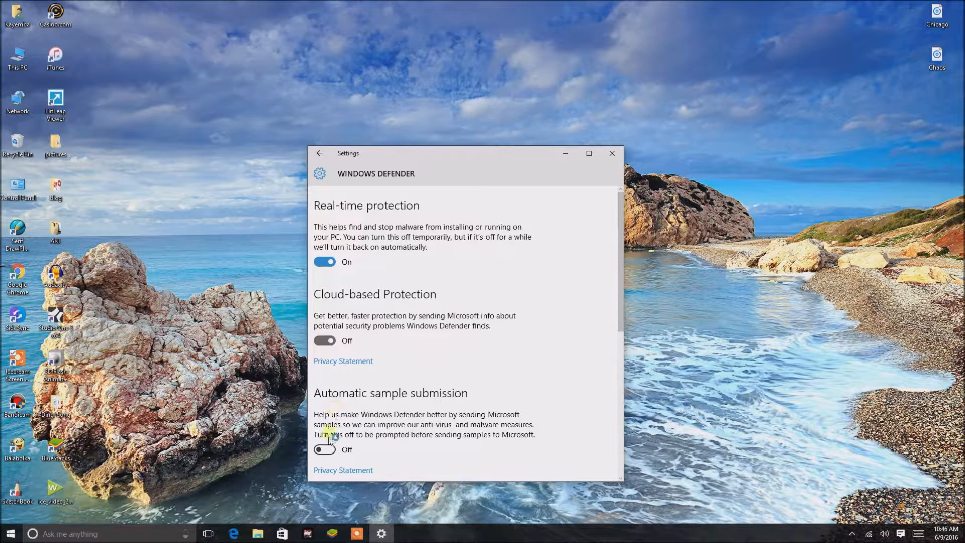
left_click(325, 341)
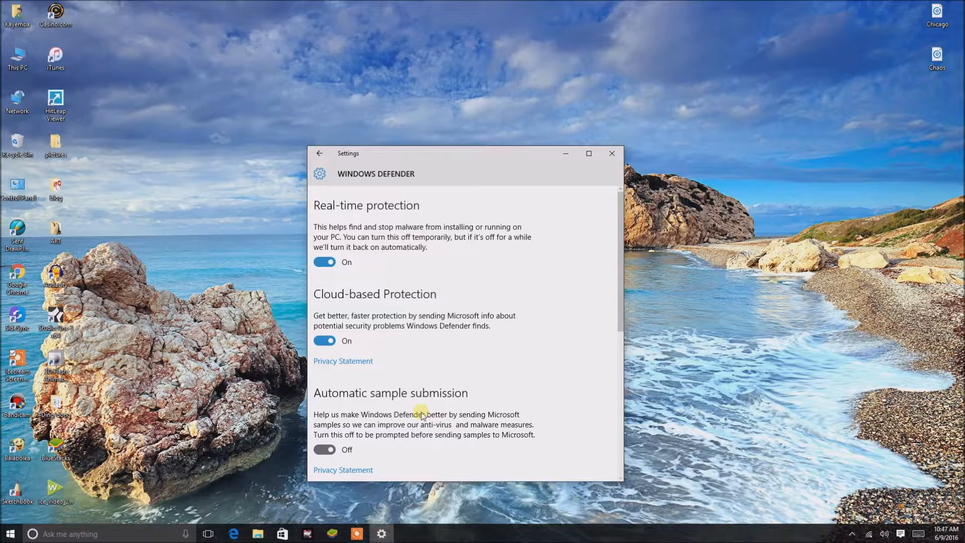
left_click(325, 449)
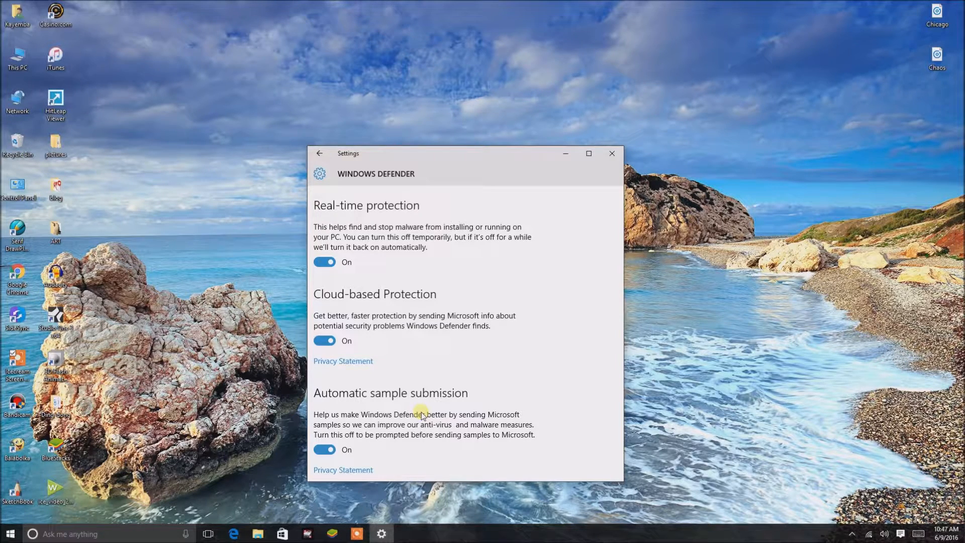
mouse_move(476, 155)
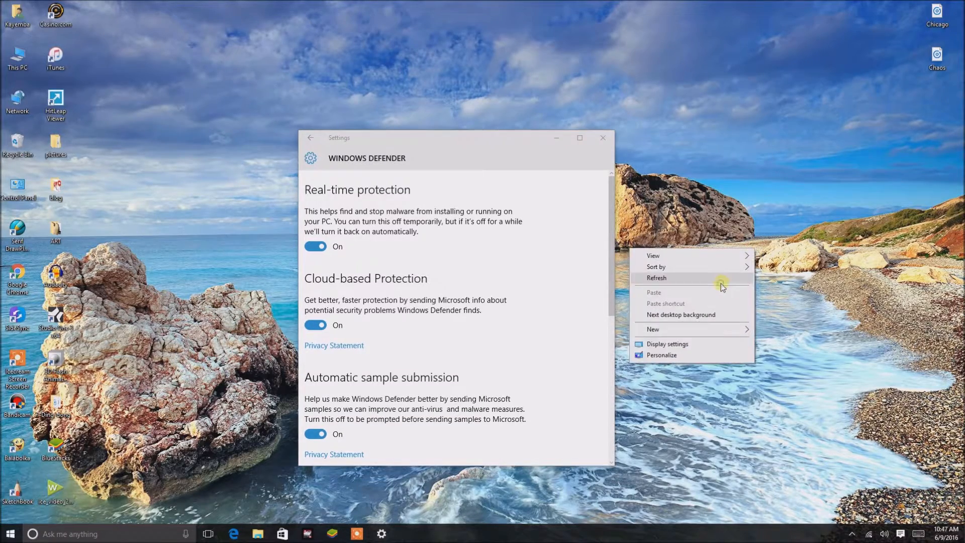
left_click(657, 278)
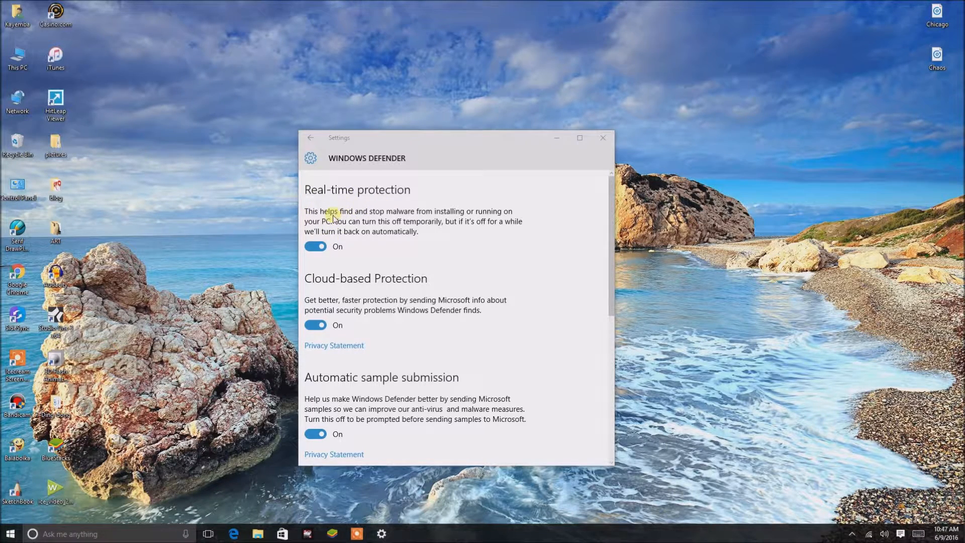
mouse_move(620, 463)
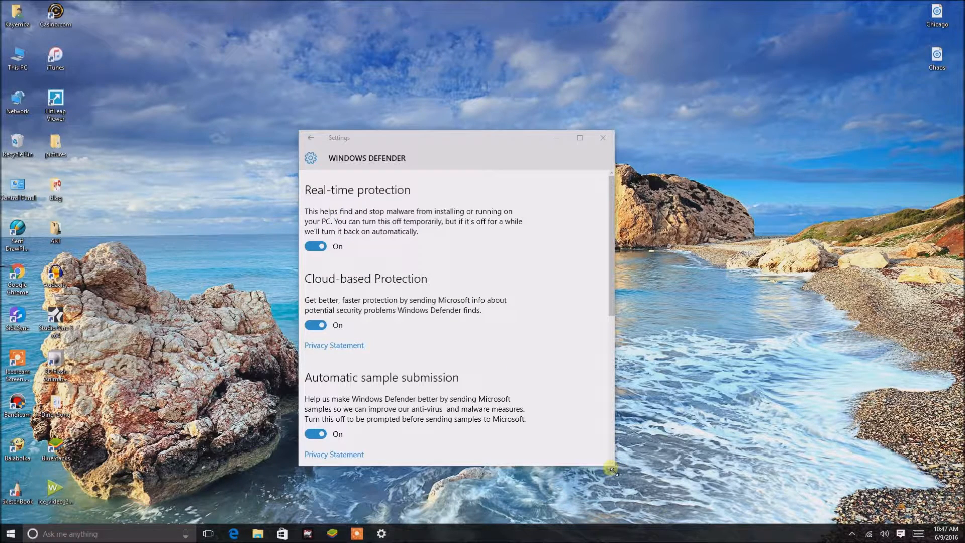
mouse_move(331, 223)
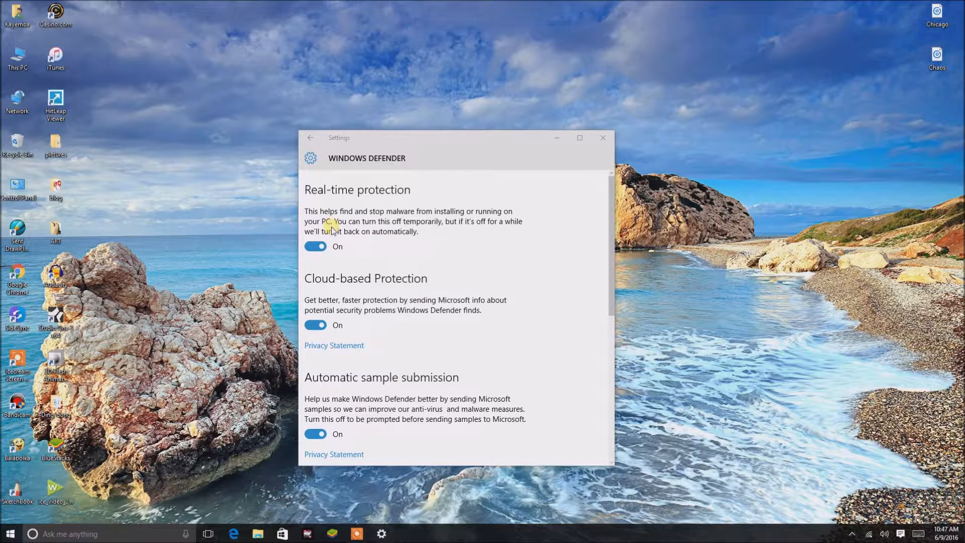
left_click(315, 246)
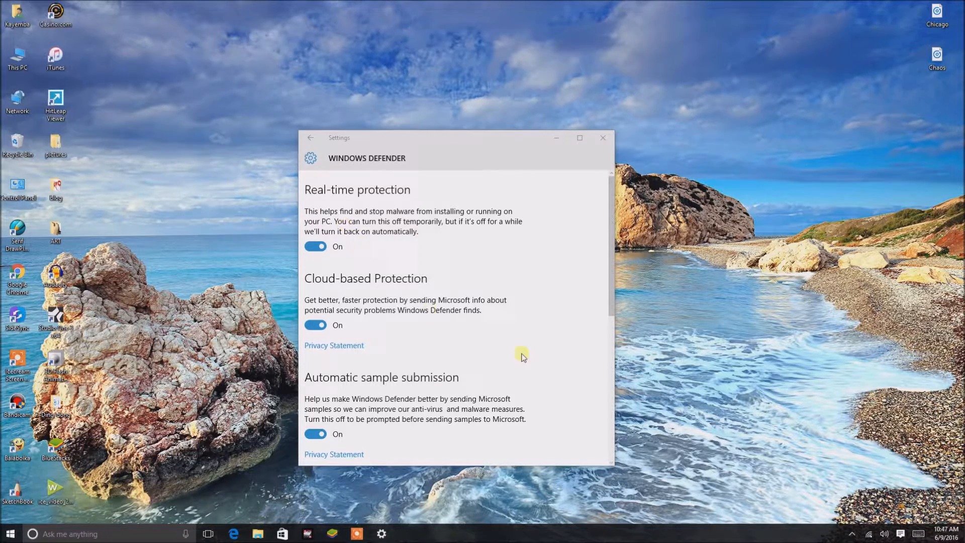
scroll("down", 3)
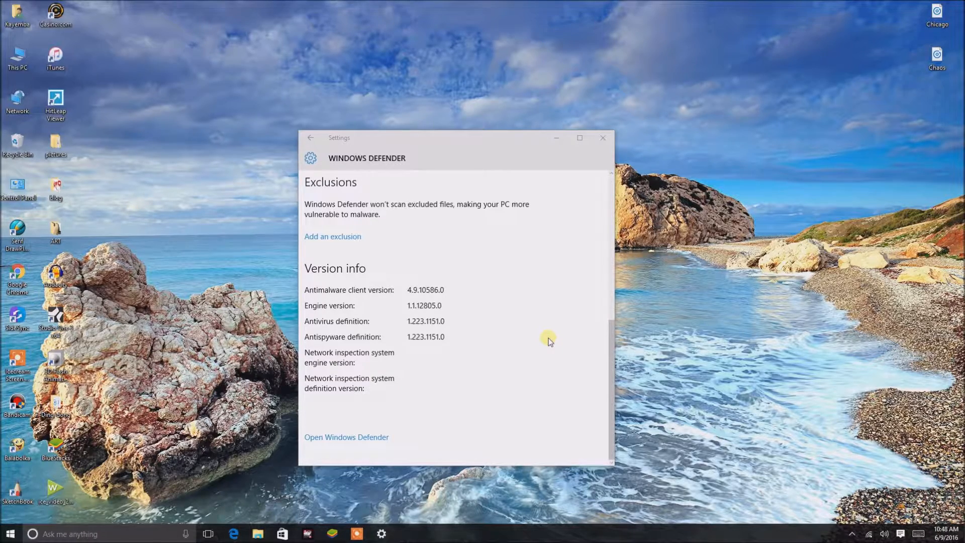
mouse_move(553, 357)
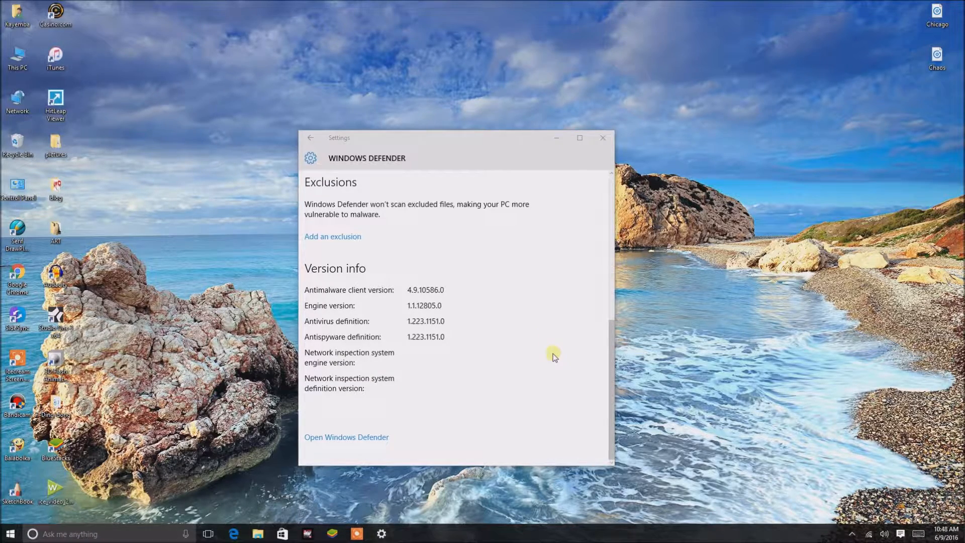